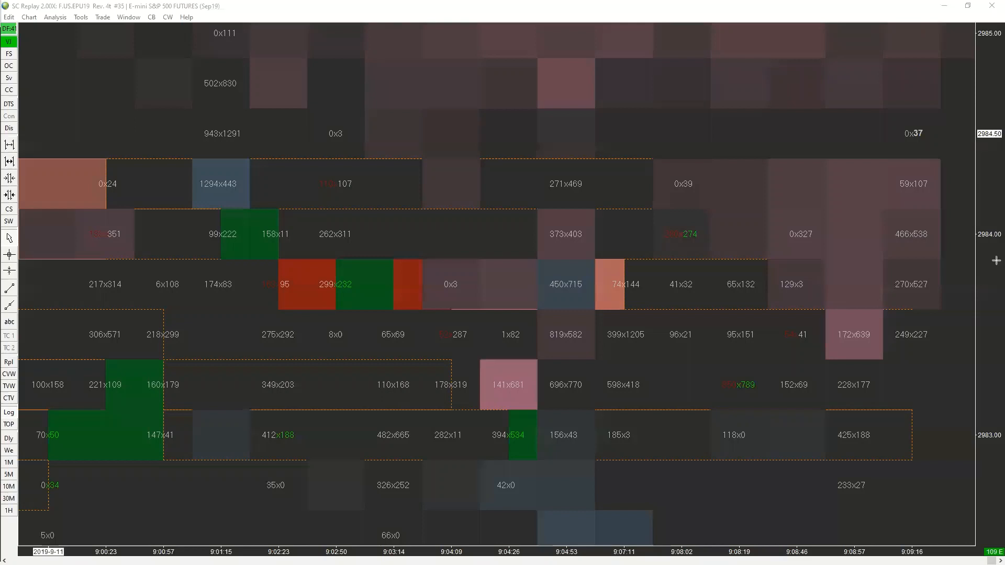
{"action": "mouse_move", "coordinate": [914, 227]}
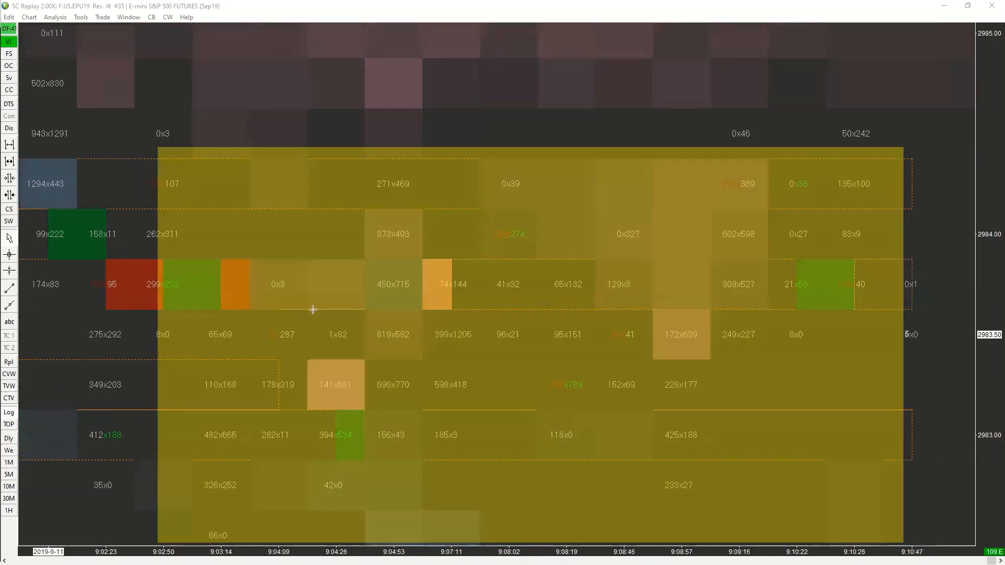
{"action": "mouse_move", "coordinate": [725, 267]}
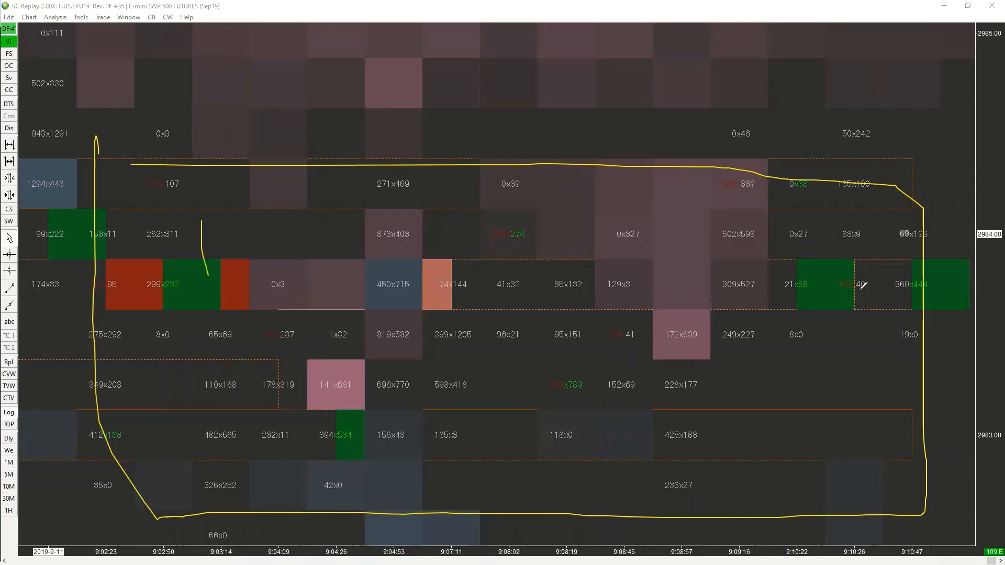
Step: Trace a yellow freehand outline around the consolidation box on the footprint chart
{"action": "left_click_drag", "start_coordinate": [203, 221], "coordinate": [859, 333]}
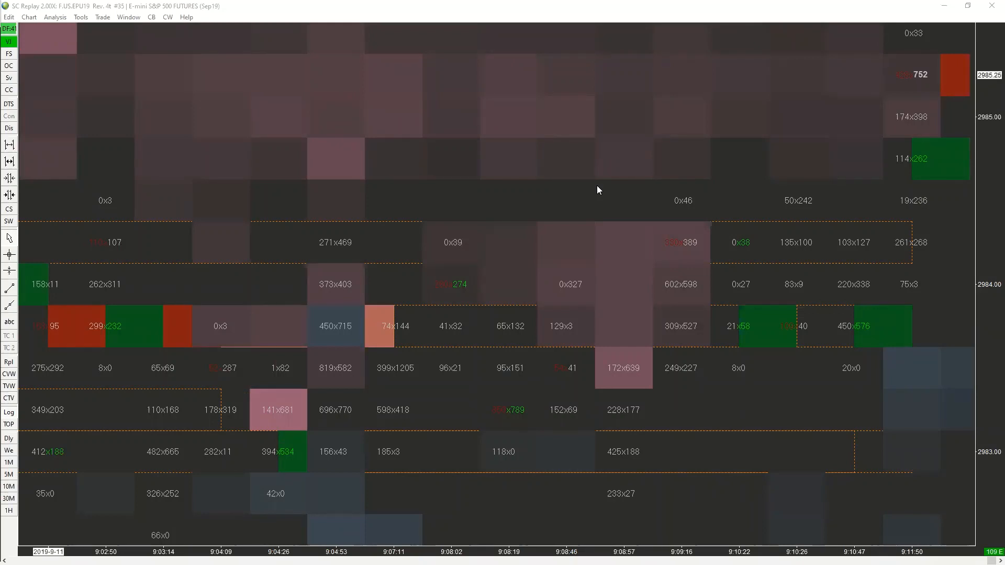
{"action": "mouse_move", "coordinate": [886, 151]}
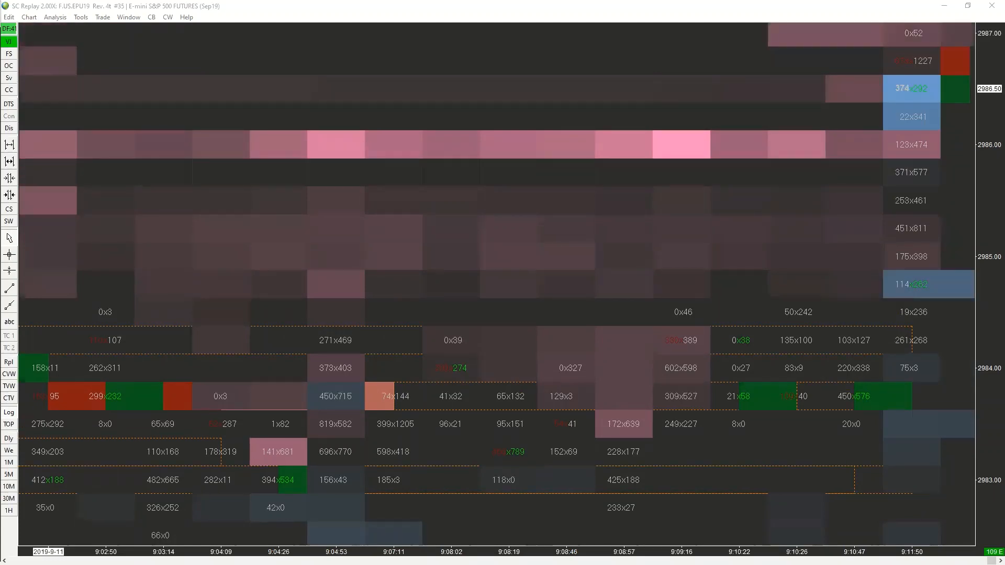
Step: Scroll the chart to follow price breaking above the box toward 2986–2987
{"action": "scroll", "scroll_direction": "down", "scroll_amount": 3}
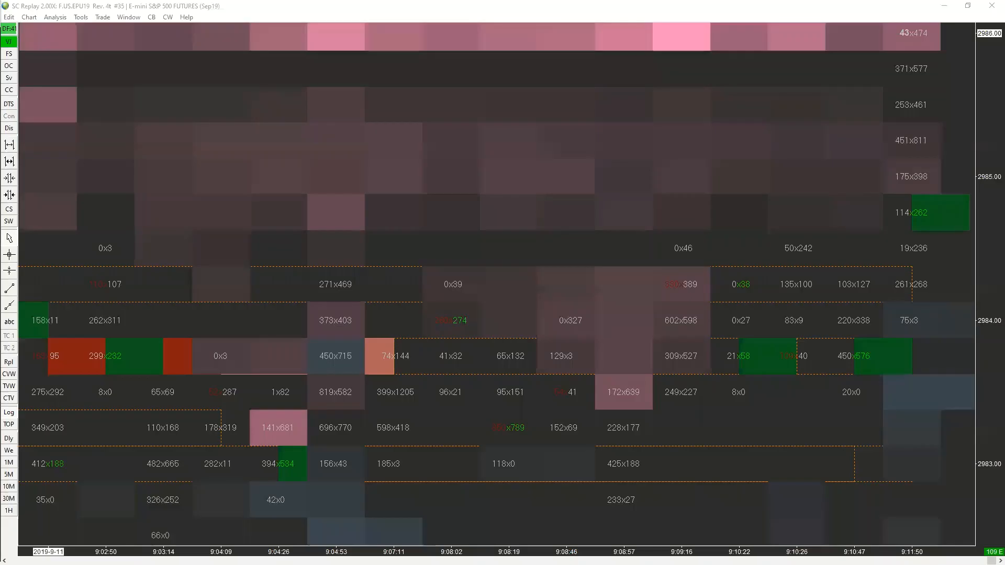